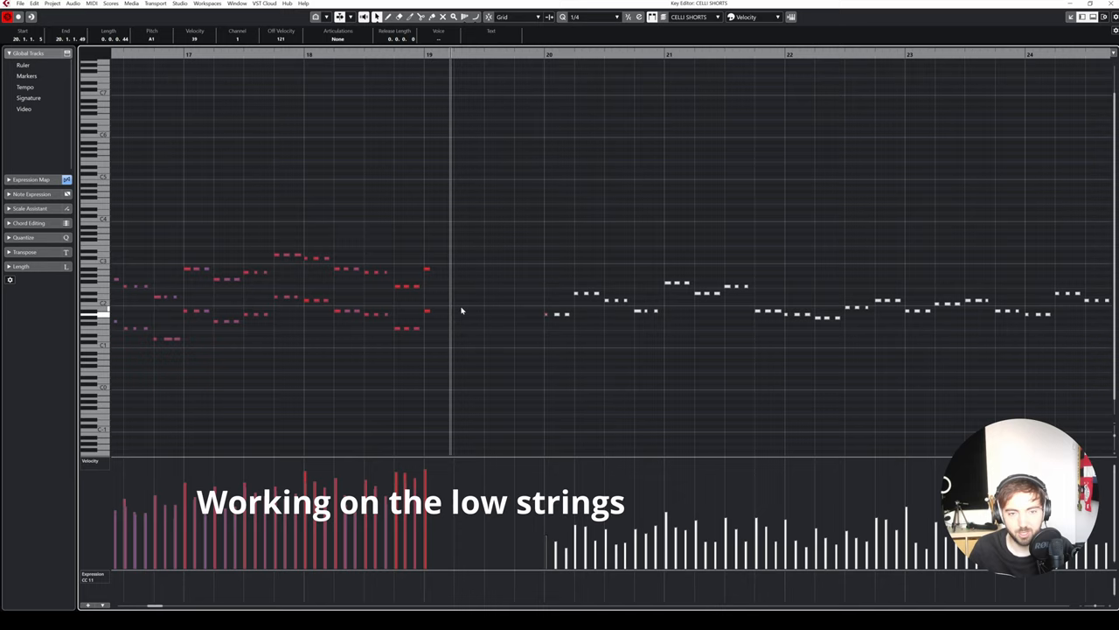
mouse_move(798, 315)
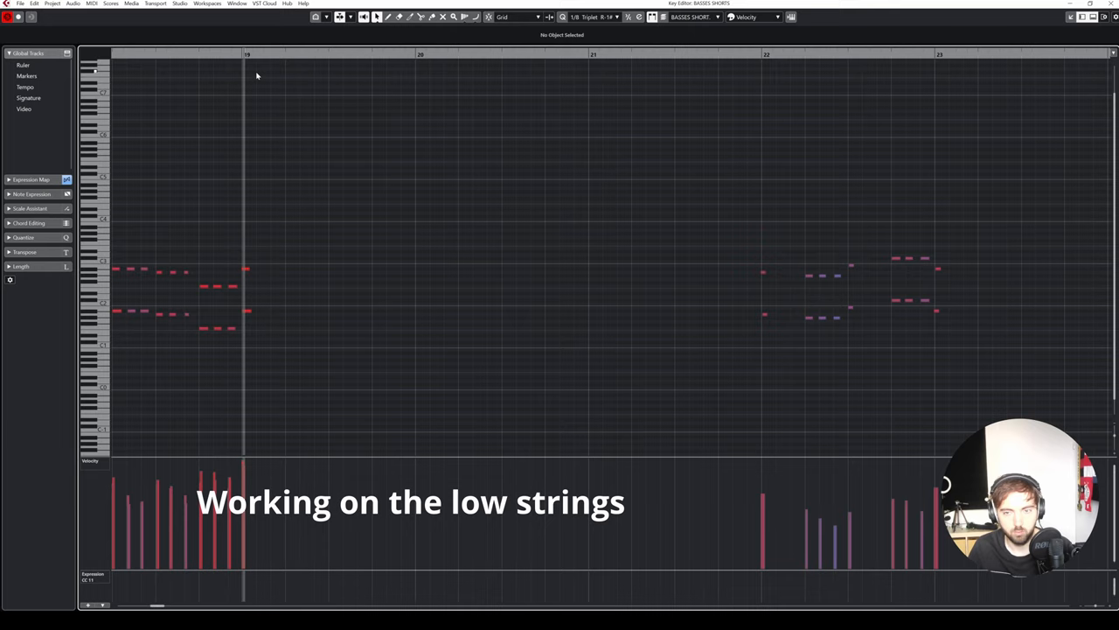
mouse_move(279, 127)
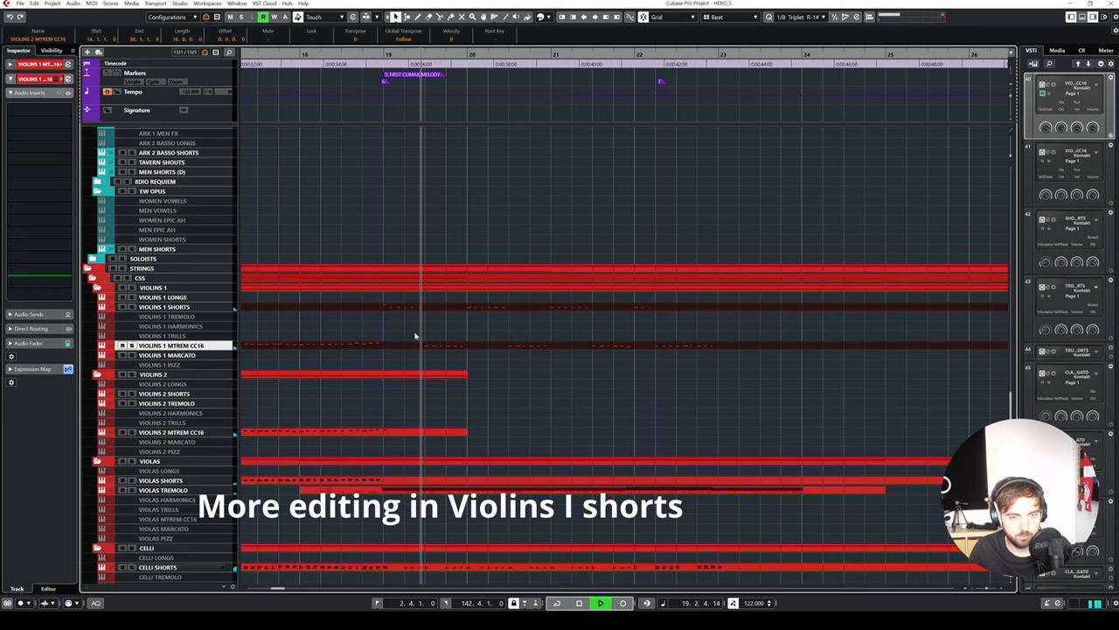
Scroll right along the timeline toward the Violins 1 Shorts part.
scroll("right", 3)
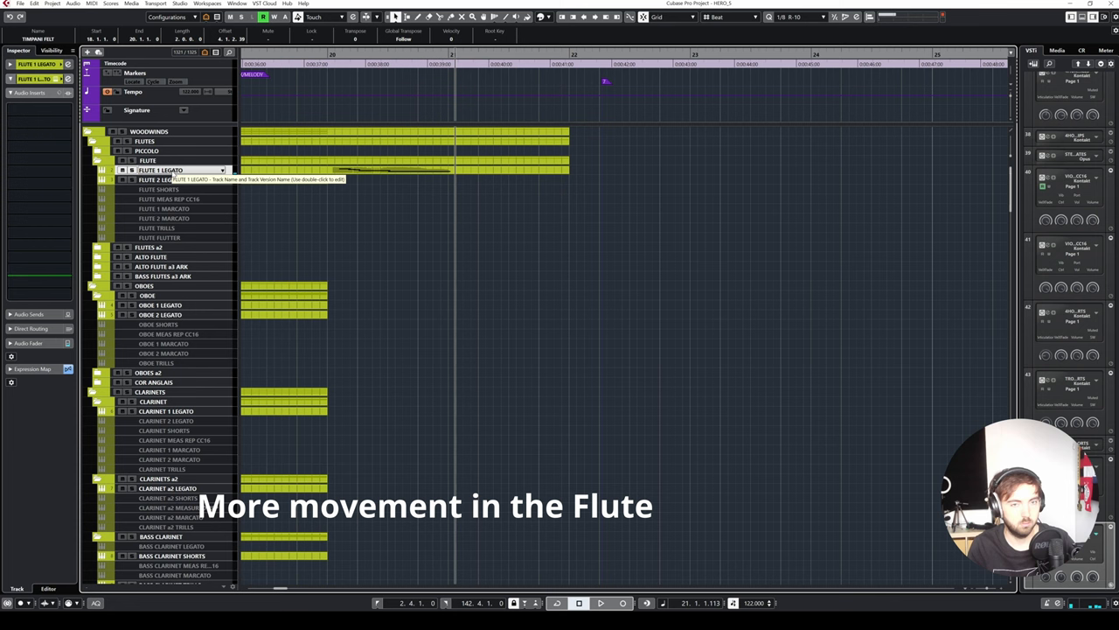
Open the Flute 1 Legato part in the Key Editor for drawing extra notes.
double_click(393, 169)
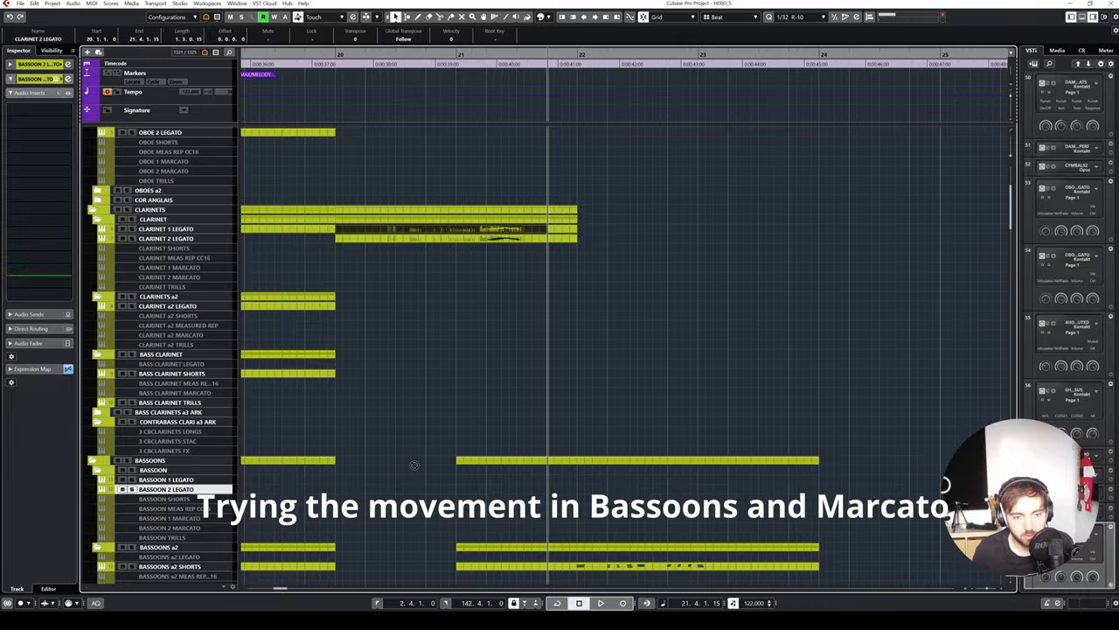
Scroll down to the Bassoons folder with its bassoon and marcato tracks.
scroll("down", 3)
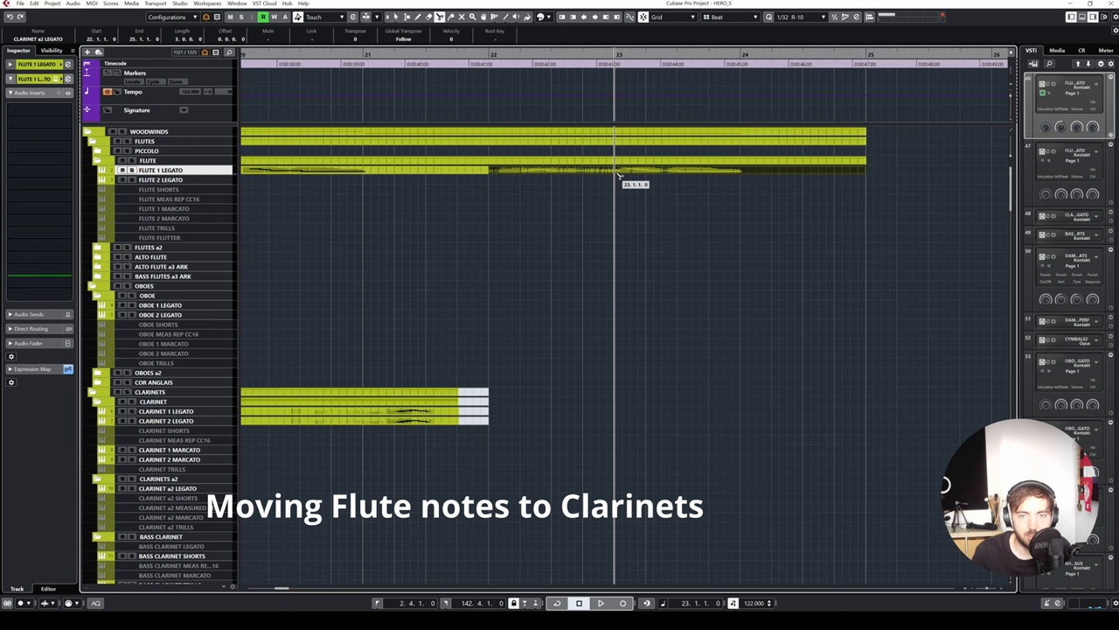
Select the Flute 1 Legato events to move onto the Clarinet 1 Legato tracks.
left_click(600, 603)
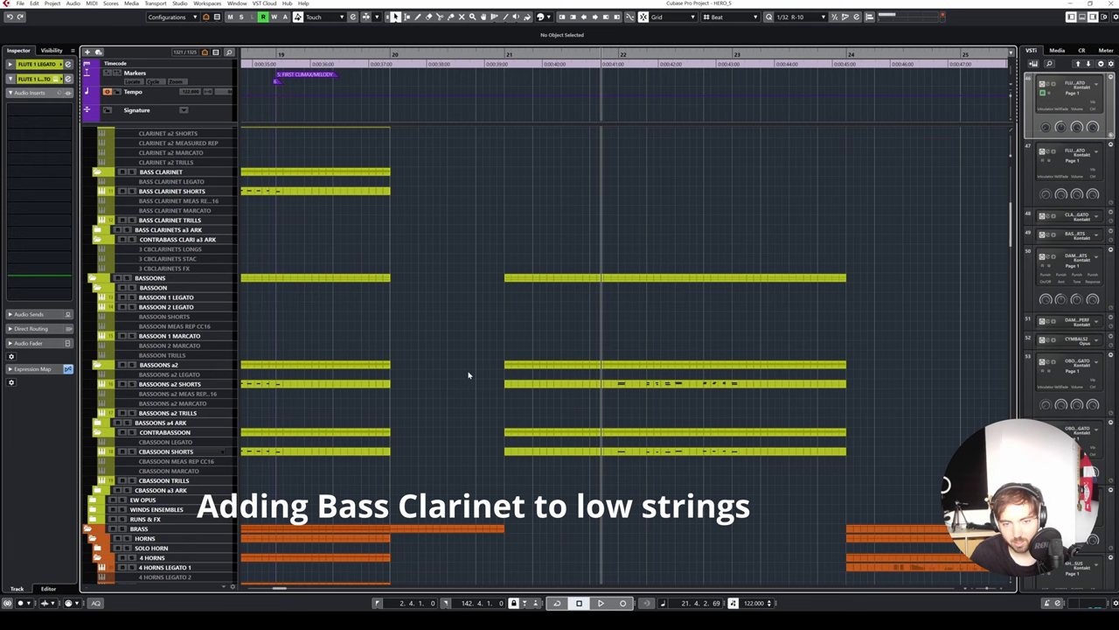
Select the Bass Clarinet Shorts track for new events in bars 19–20.
left_click(171, 190)
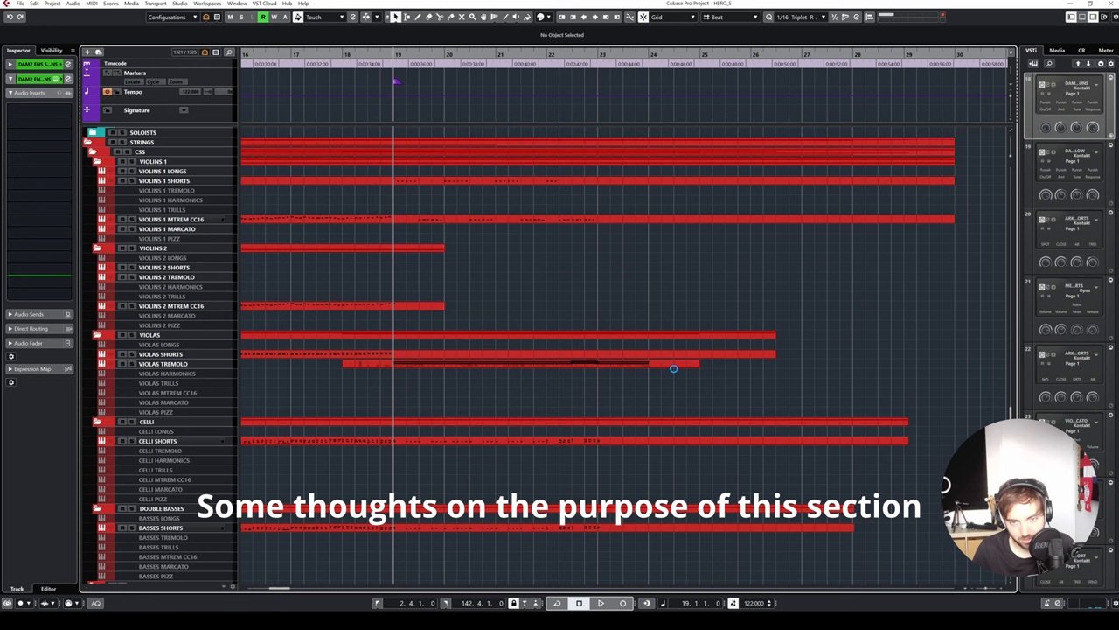
left_click(158, 440)
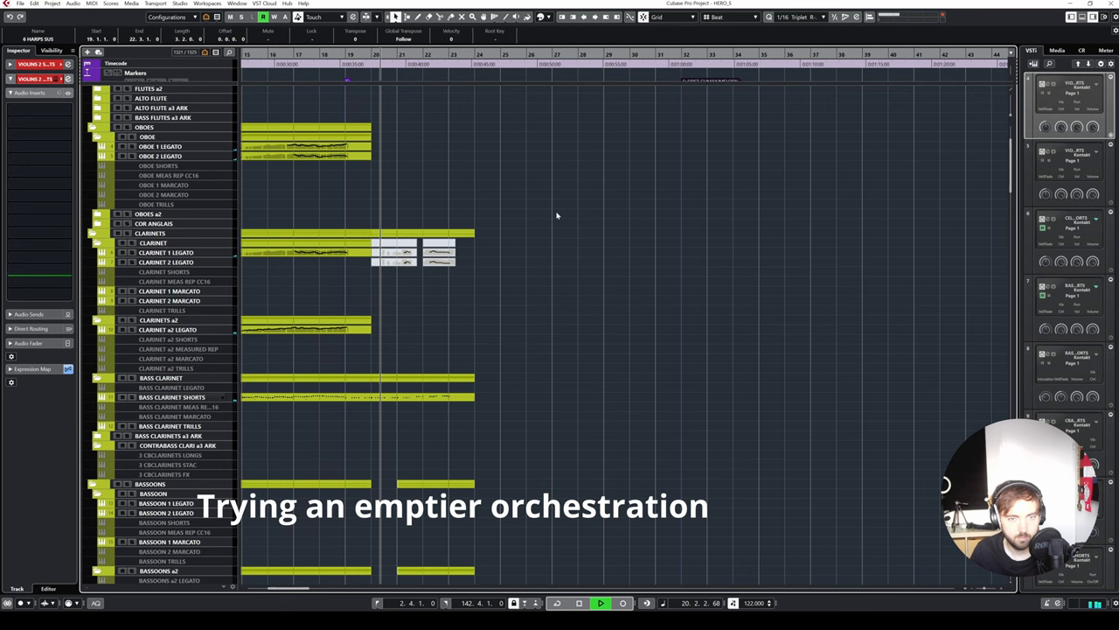
Select an oboe or other woodwind event after bar 20 to trim it.
left_click(450, 214)
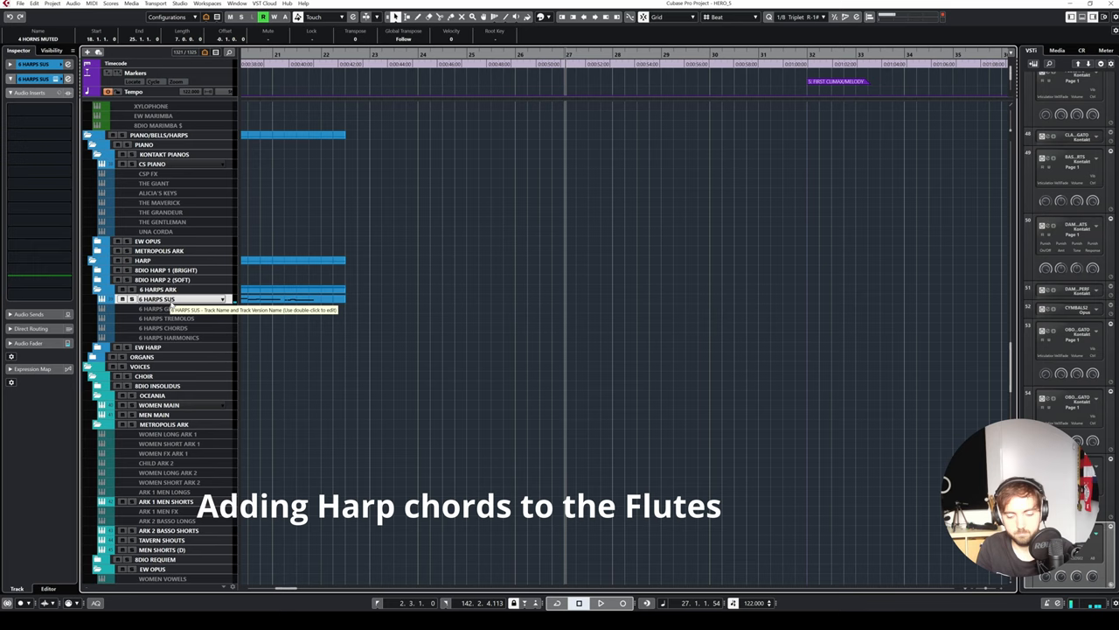
Open the 6 Harps Sus part in bars 21–23 for chord entry.
double_click(280, 299)
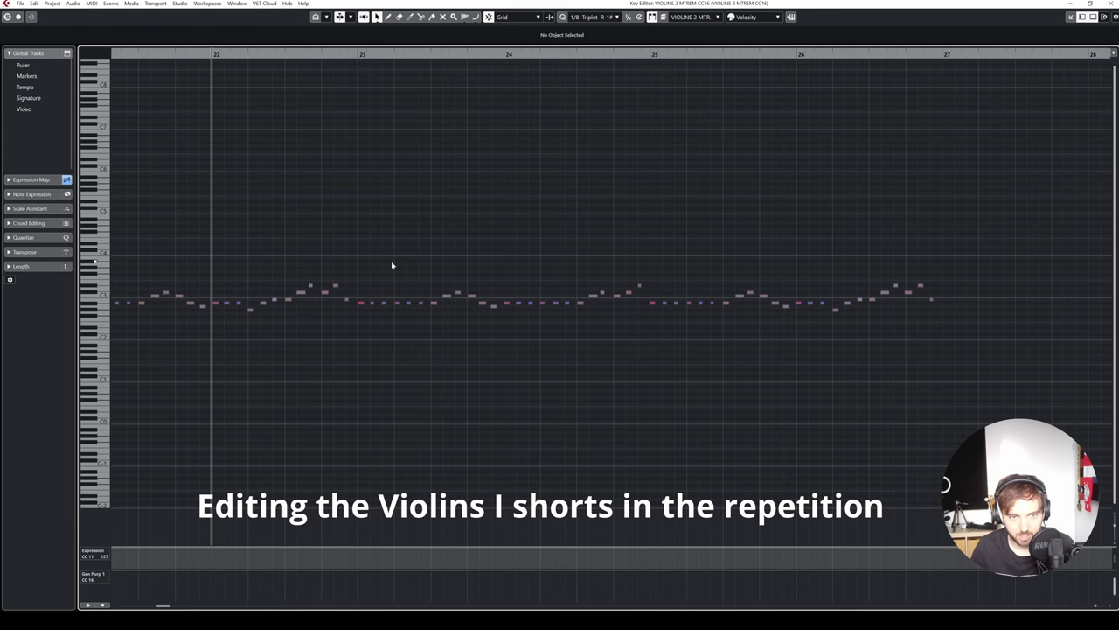
Scroll right to bring the Violins 2 MTREM CC16 event across bars 22–27 into view.
scroll("right", 3)
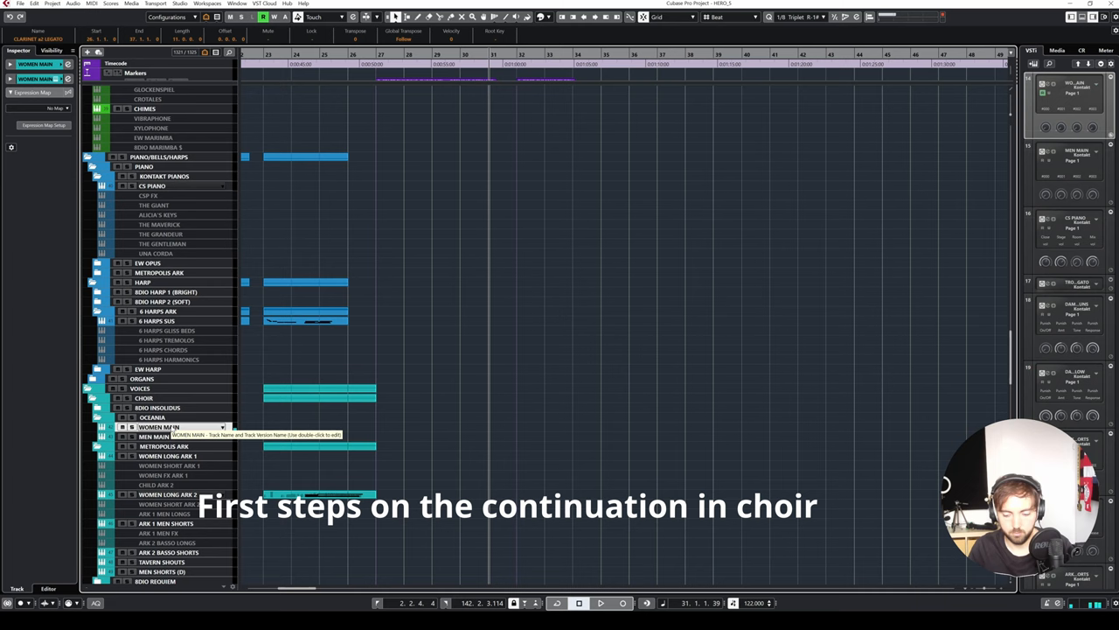
Drag out a new Women Main part from around bar 26.
left_click(599, 602)
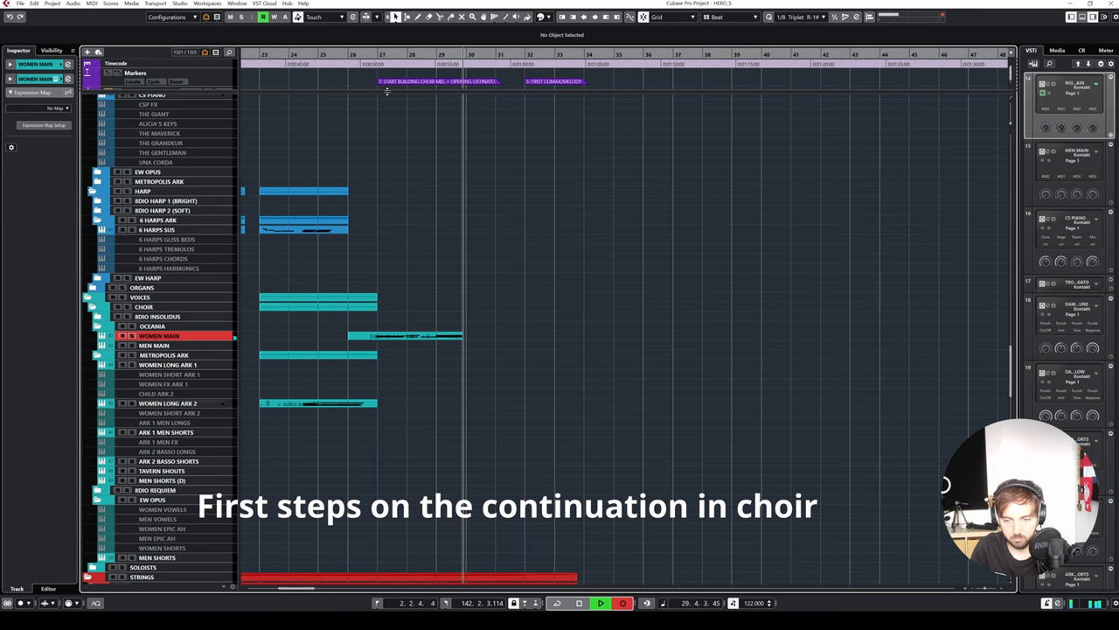
left_click_drag(463, 336, 542, 336)
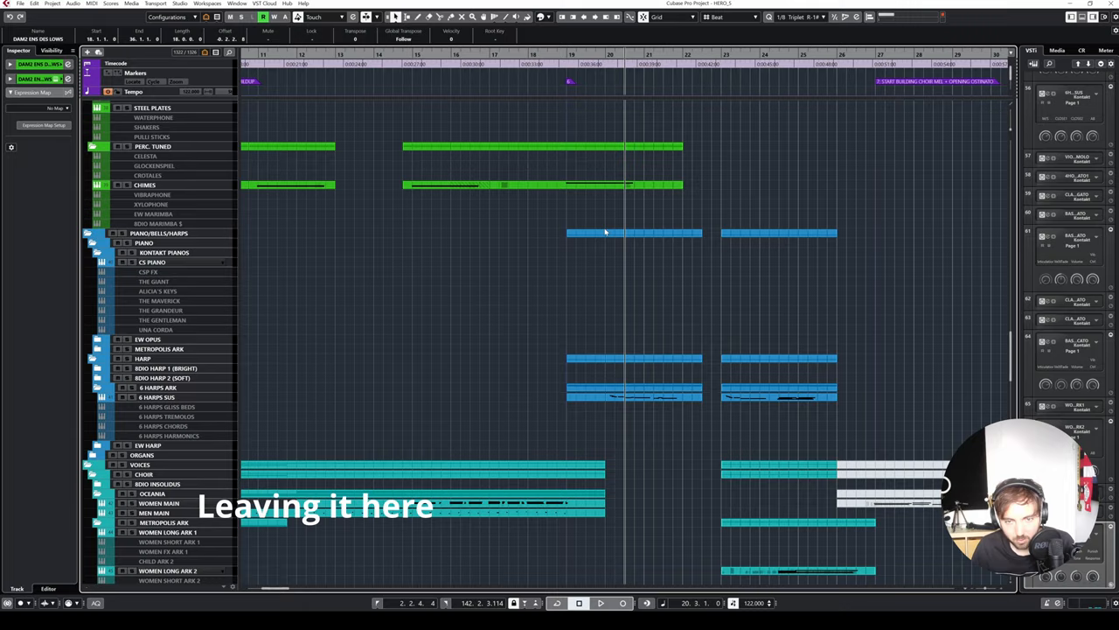
scroll("down", 3)
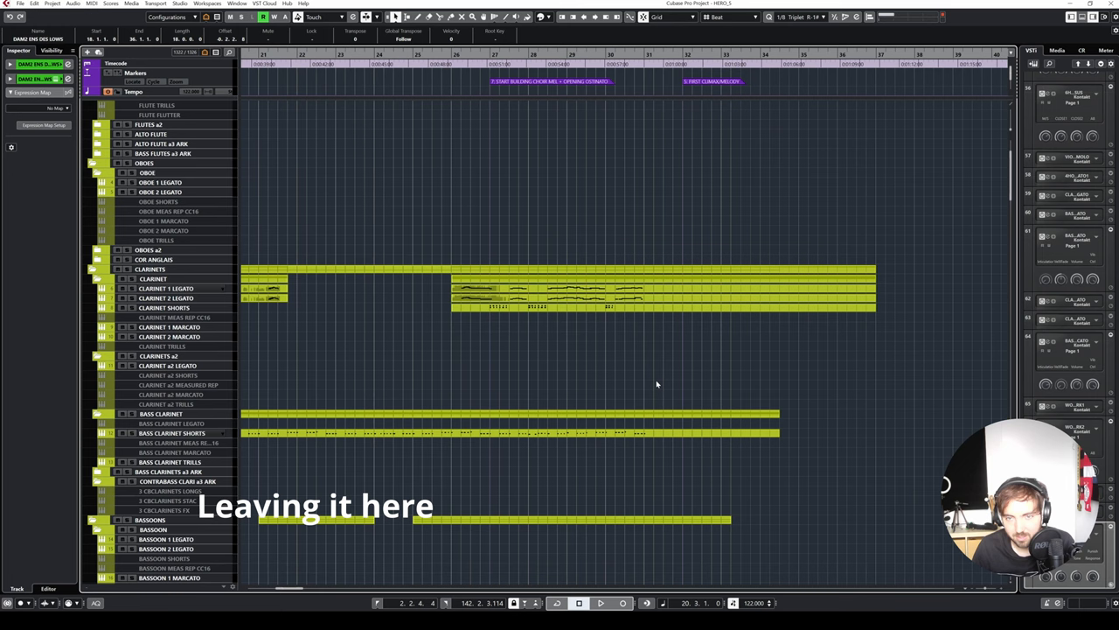
left_click(601, 602)
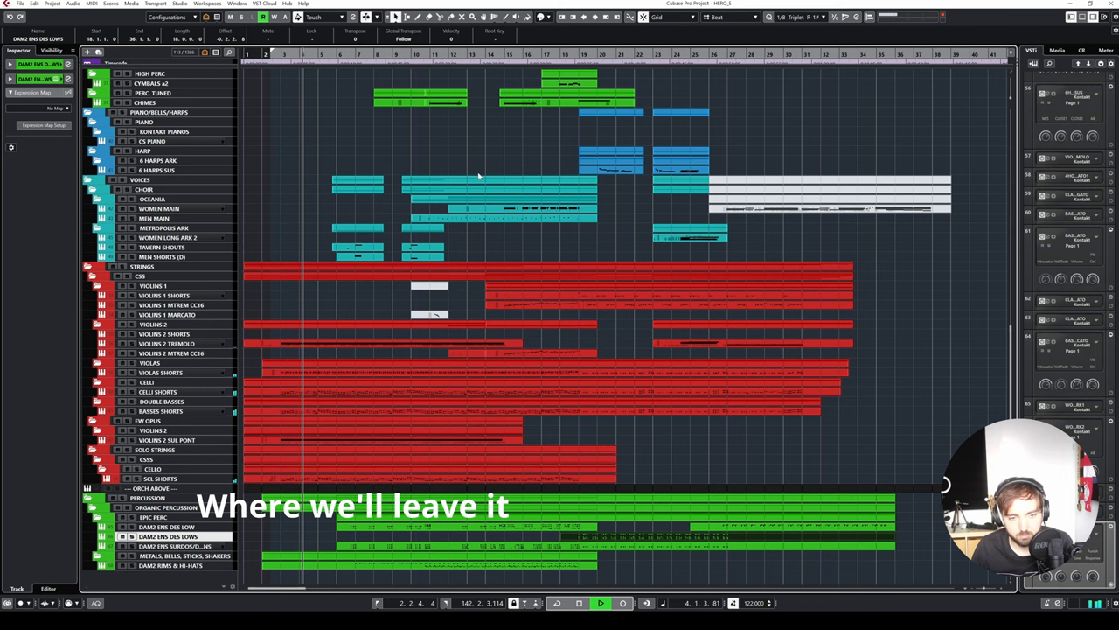